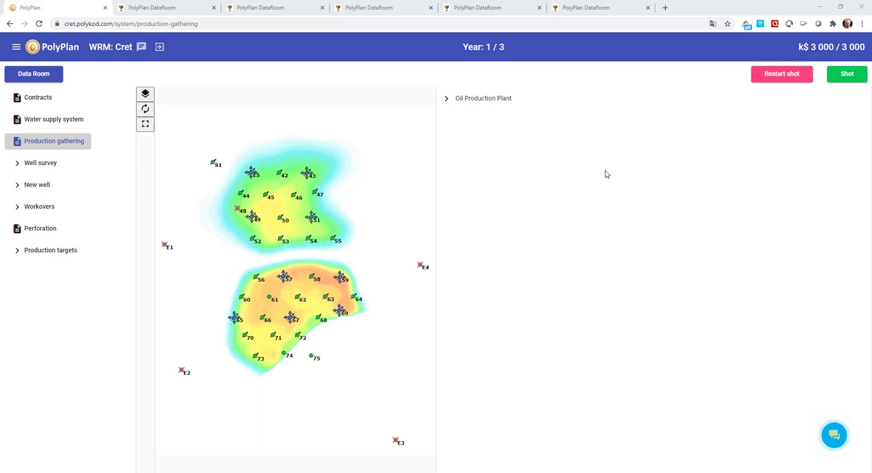
mouse_move(352, 195)
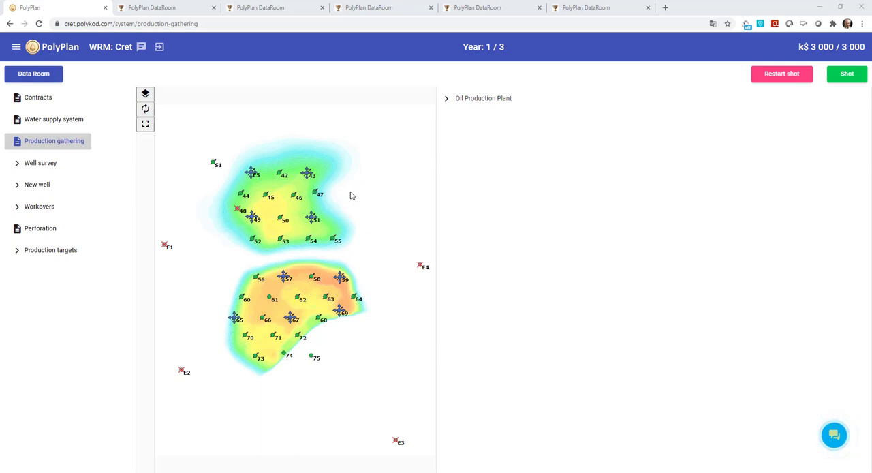
mouse_move(427, 254)
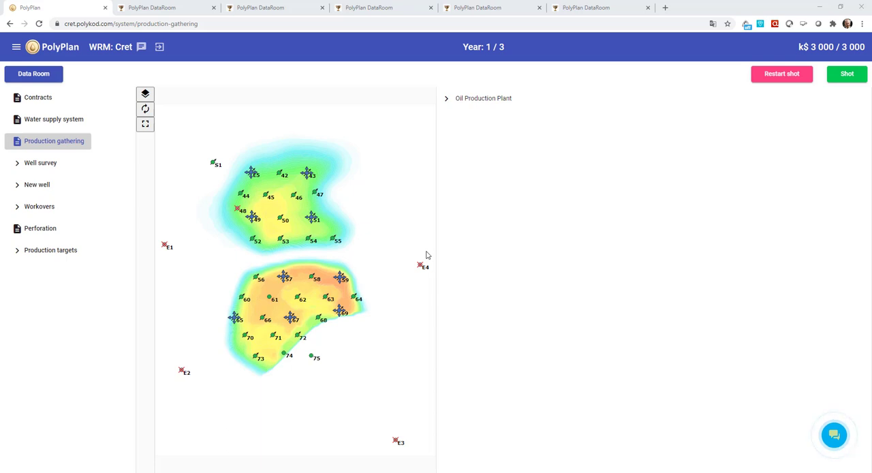
mouse_move(716, 163)
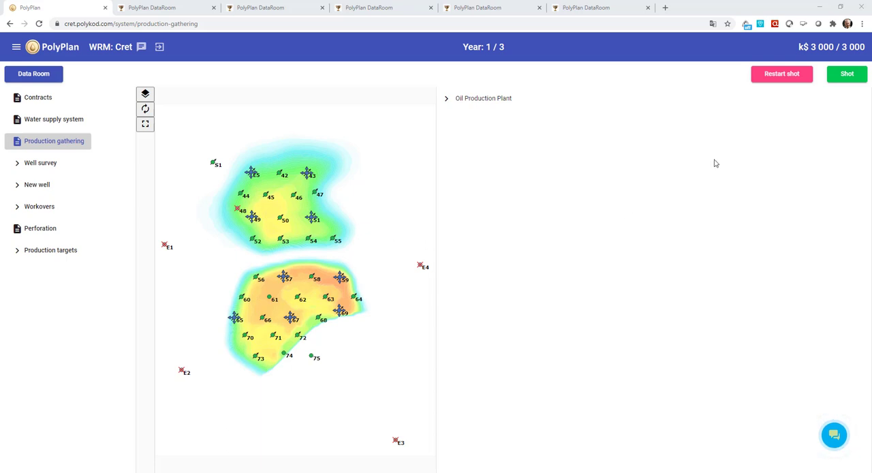
mouse_move(866, 57)
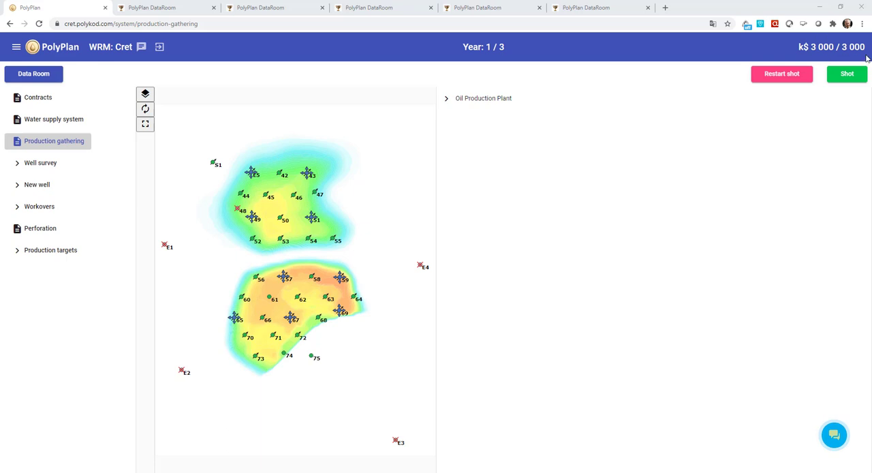
mouse_move(408, 201)
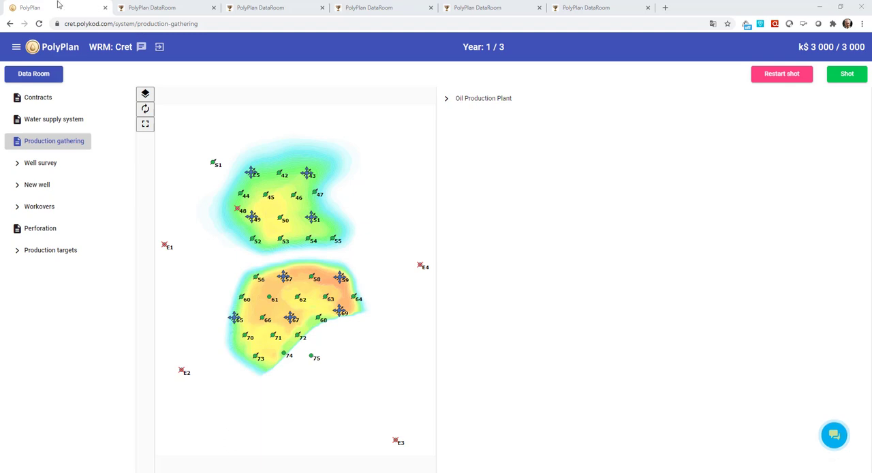
mouse_move(57, 7)
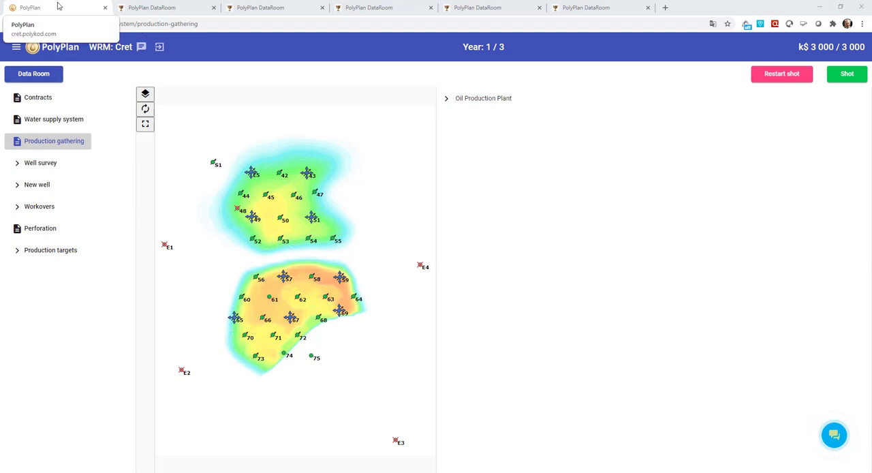
Step: Review well 58's test interpretation in DataRoom, then return to the Alpha 4 structure maps
click(272, 8)
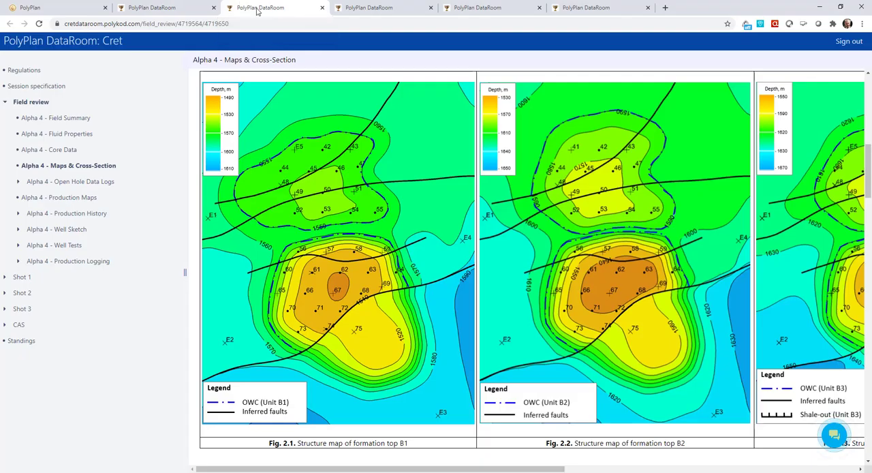
click(584, 8)
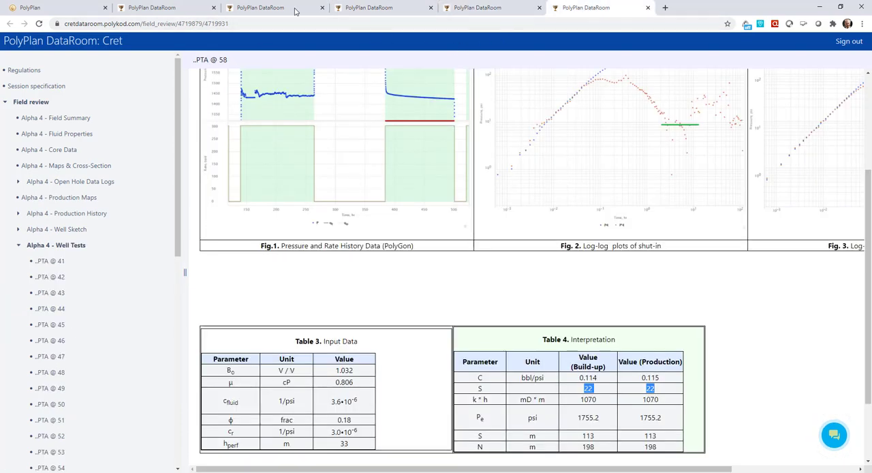
click(54, 7)
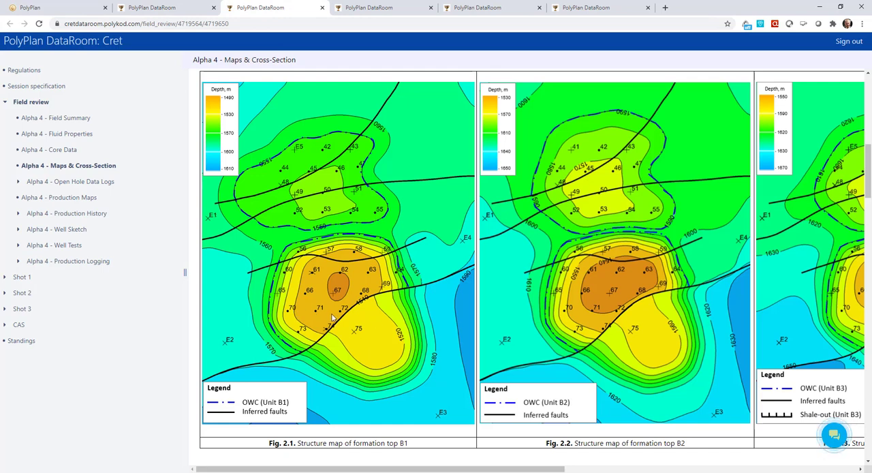
mouse_move(375, 339)
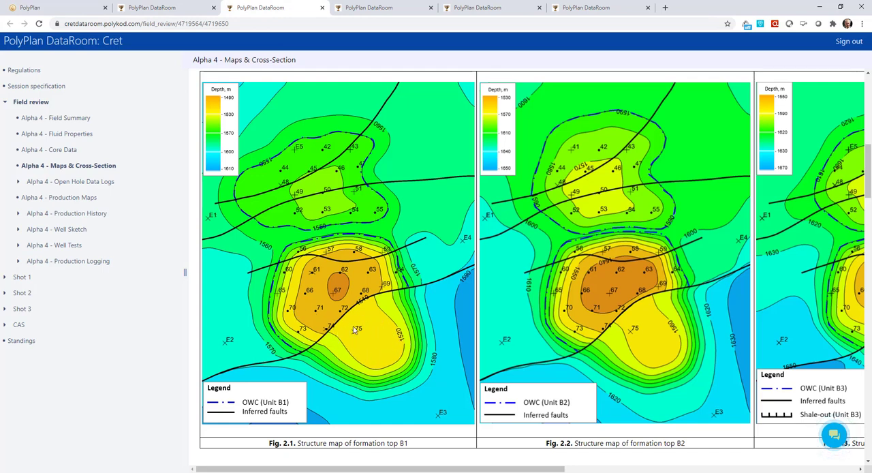
mouse_move(370, 360)
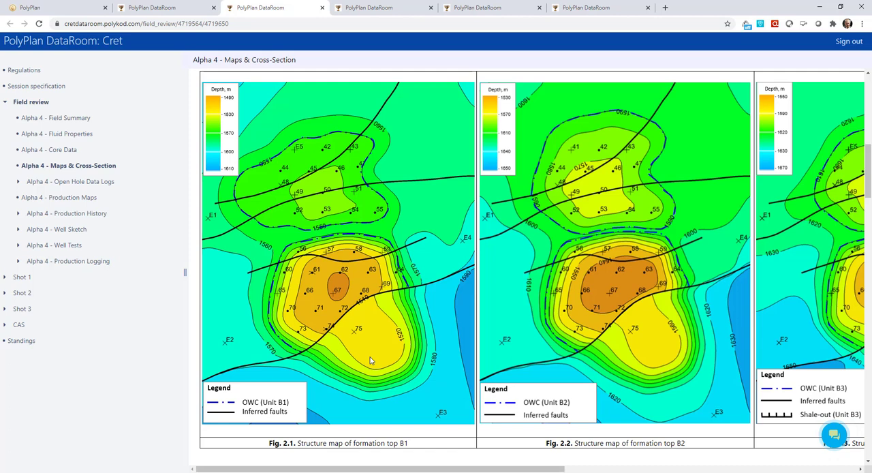
mouse_move(356, 338)
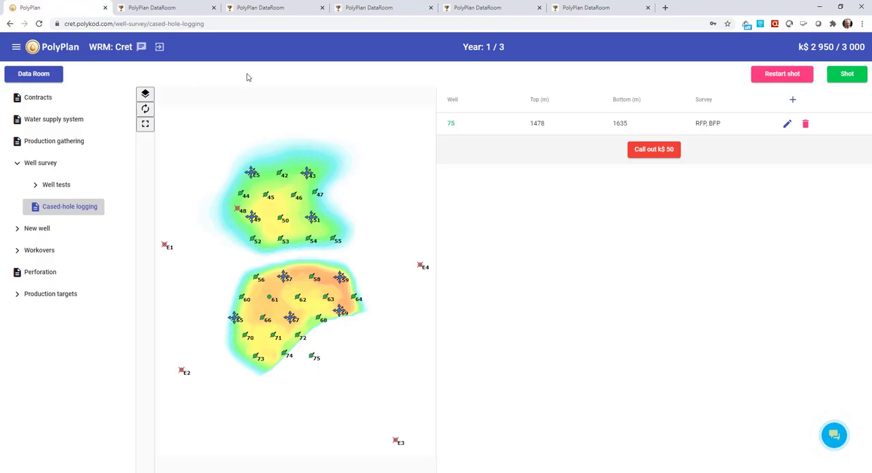
Step: Call out the k$ 50 cased-hole logging survey of well 75 and view its results in DataRoom
click(653, 149)
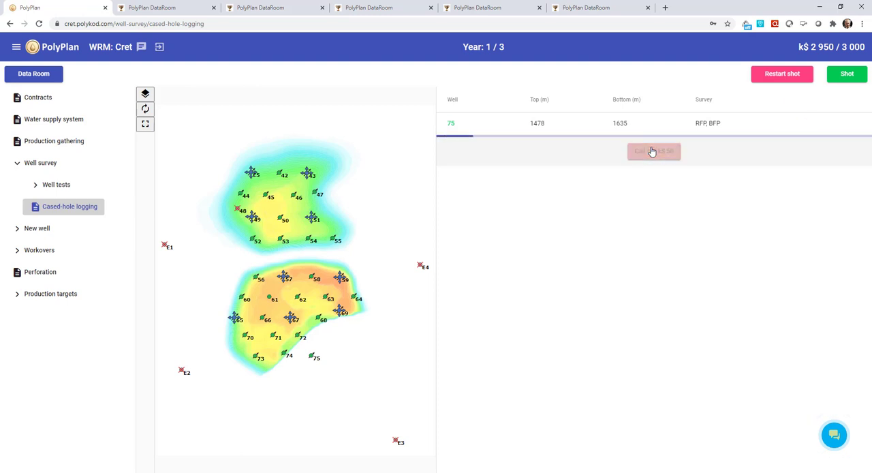
click(652, 149)
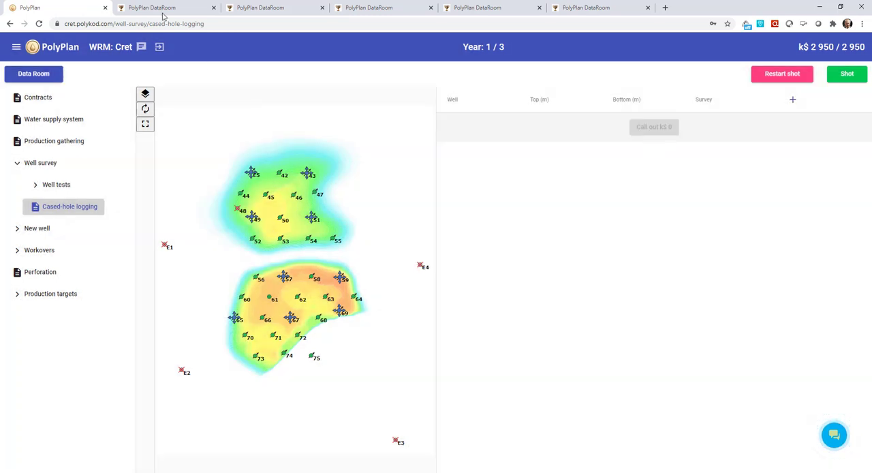
click(167, 7)
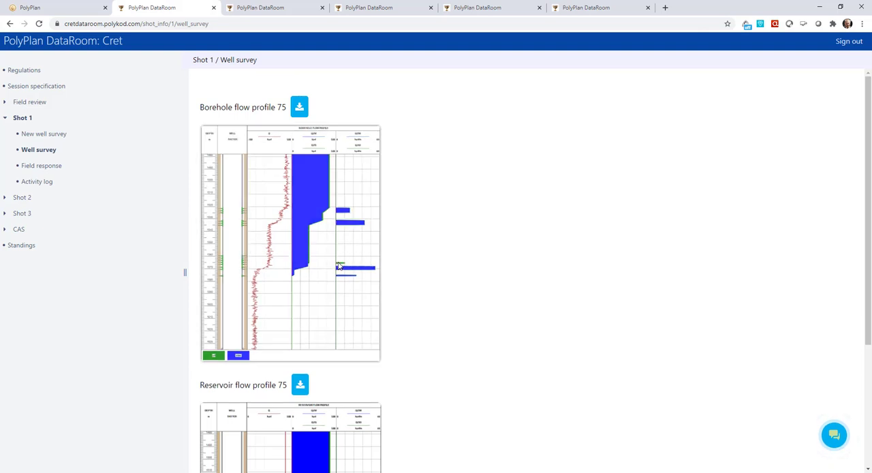
Step: Study the Alpha 4 structure maps after well 75's flow profile, then return to new-well planning
click(273, 7)
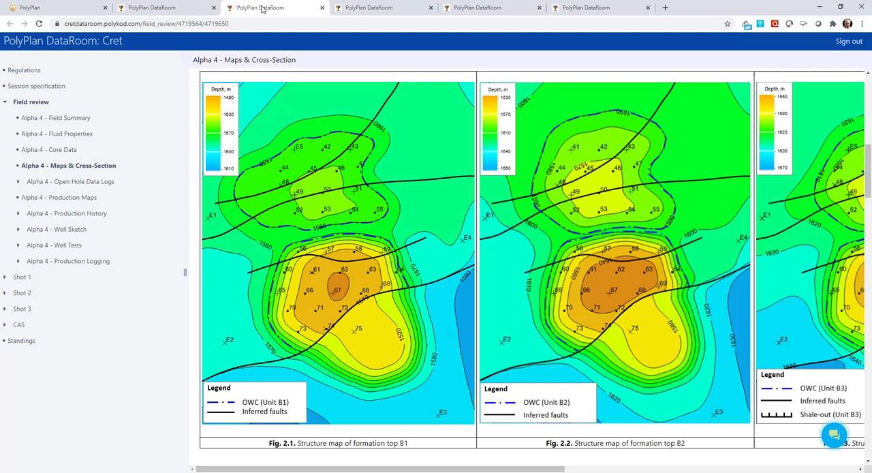
mouse_move(341, 336)
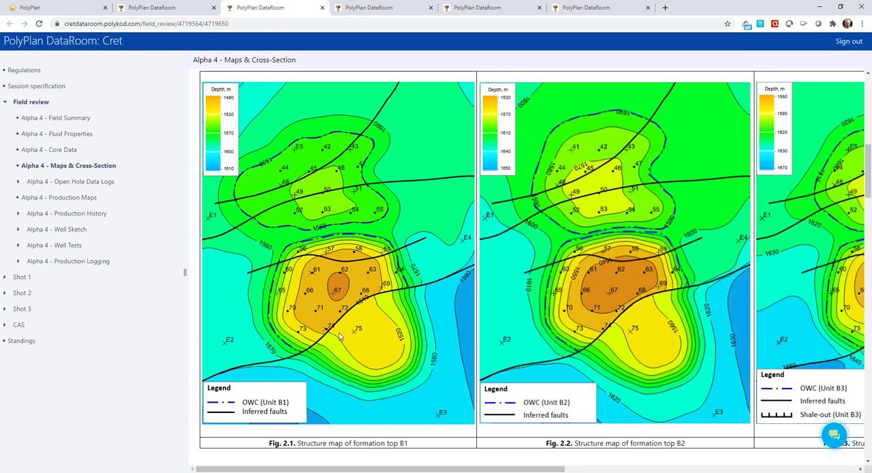
mouse_move(327, 306)
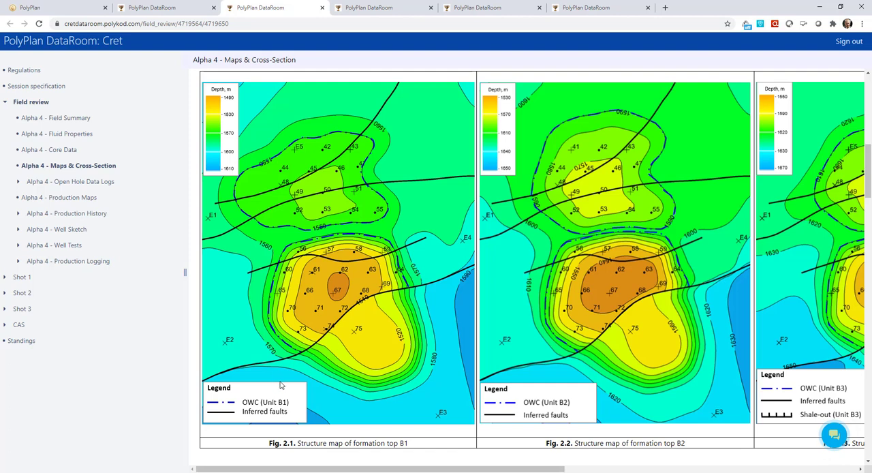
mouse_move(312, 345)
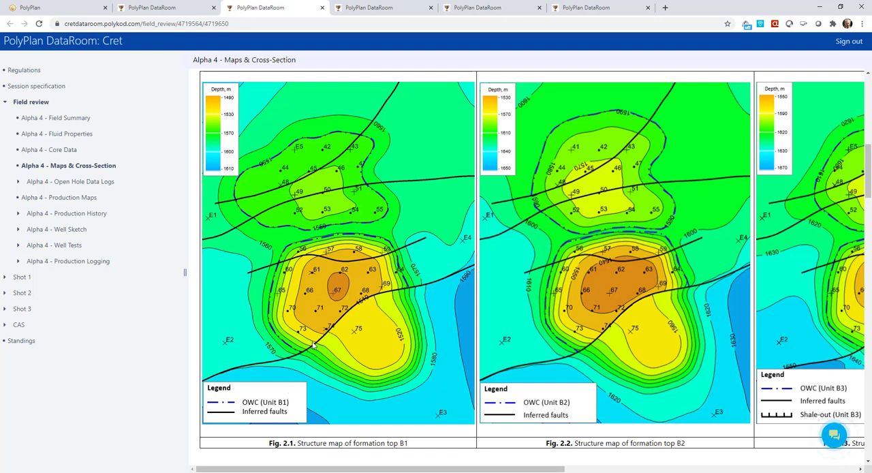
mouse_move(365, 304)
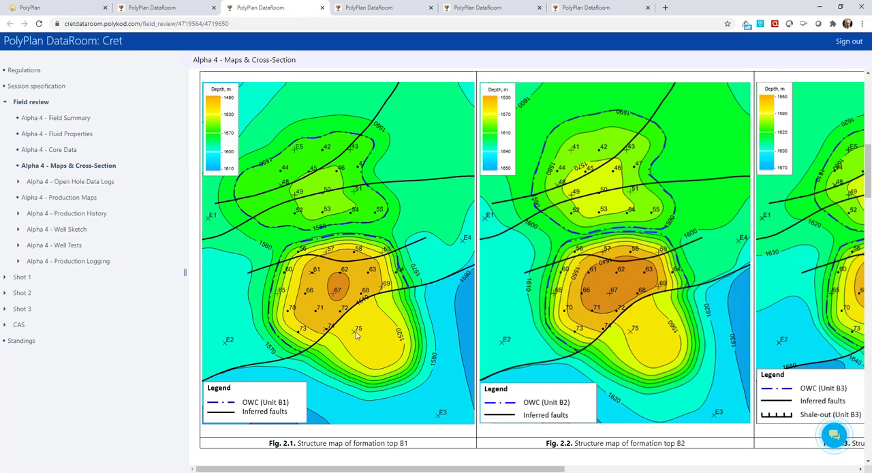
click(48, 7)
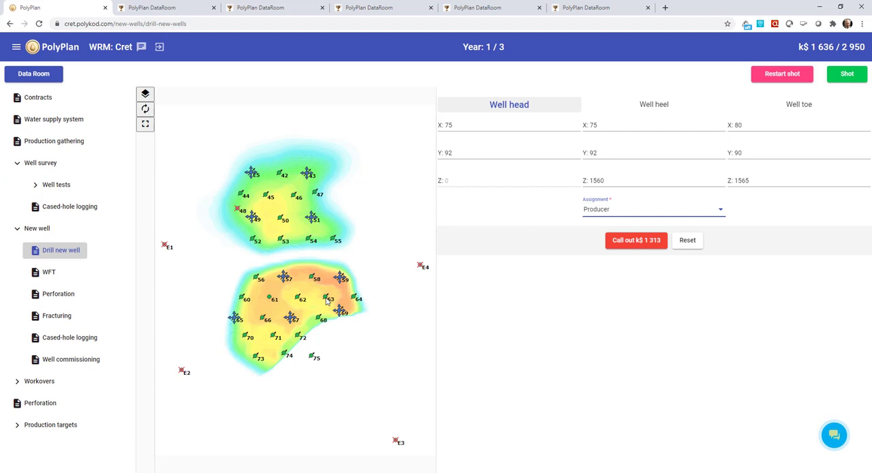
mouse_move(628, 208)
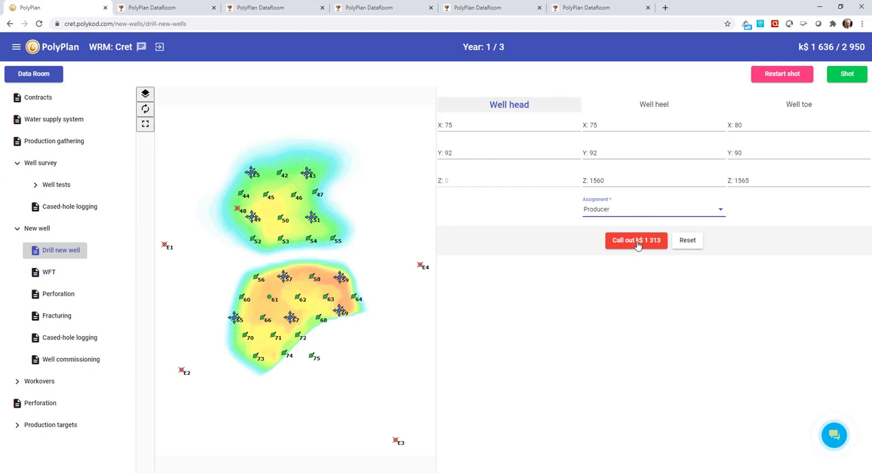
Step: Call out the k$ 1 313 producer well near wells 72 and 75, then review the field maps
click(635, 240)
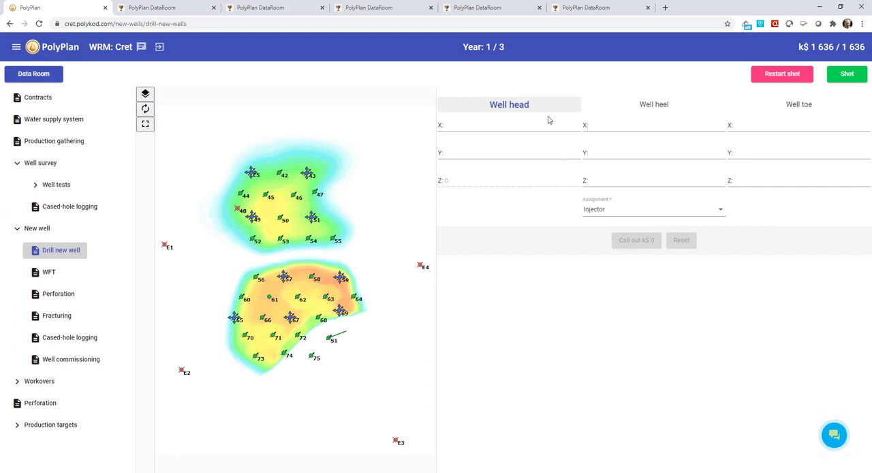
click(272, 7)
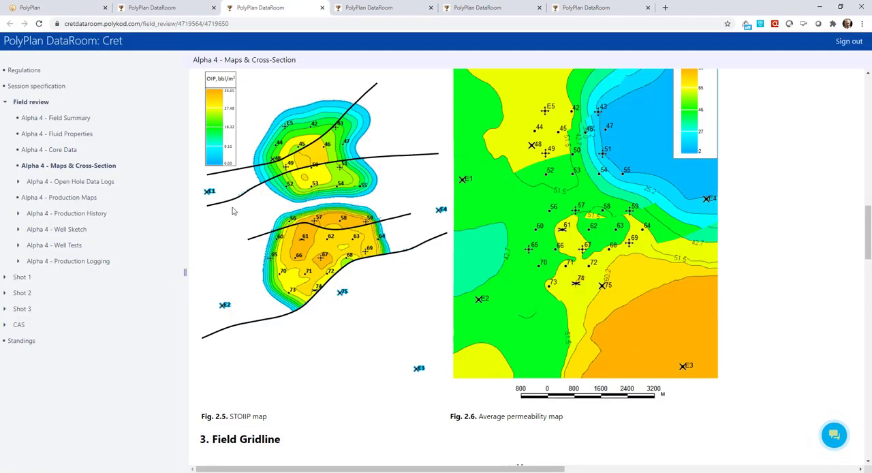
mouse_move(230, 147)
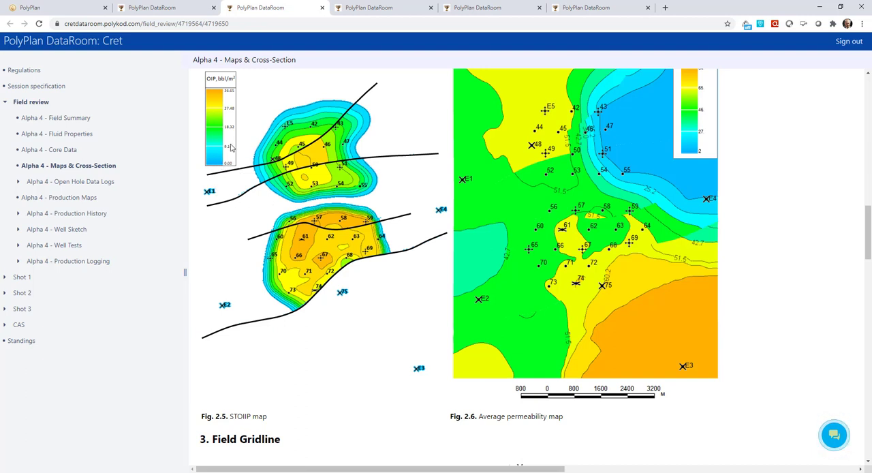
mouse_move(255, 173)
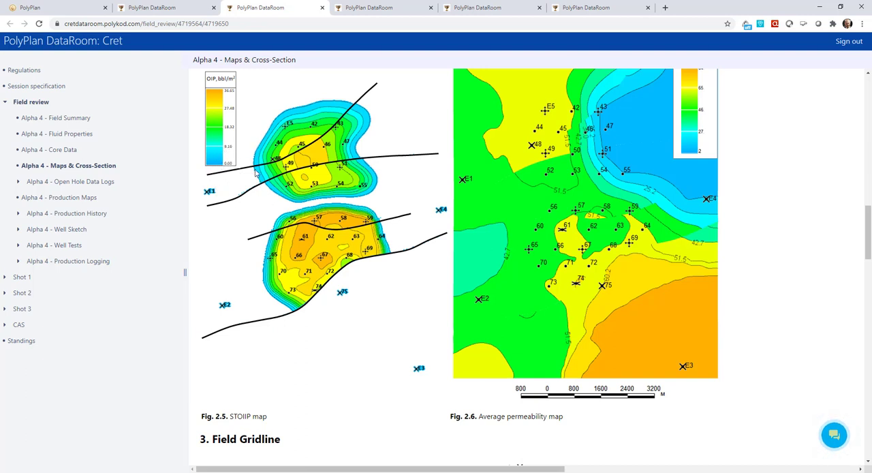
mouse_move(231, 161)
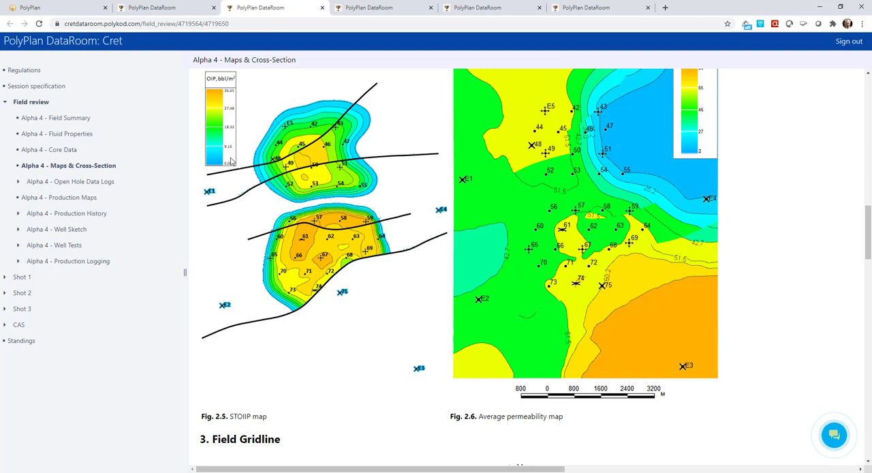
mouse_move(278, 189)
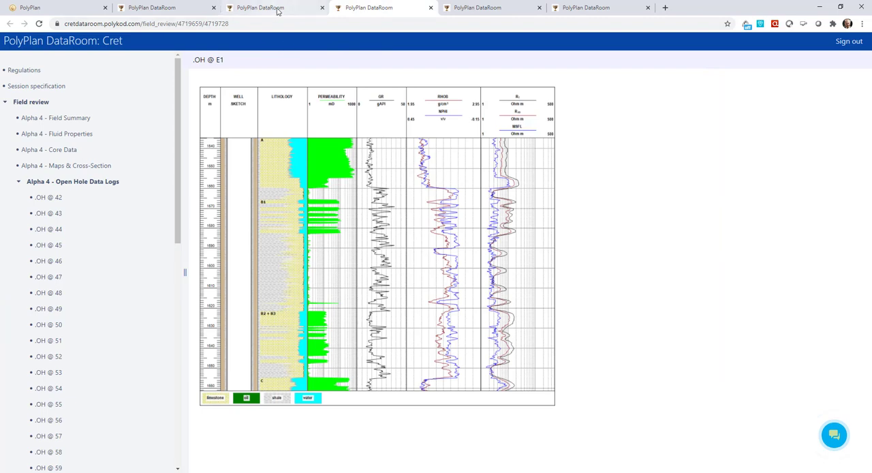
Step: Call out the second vertical producer at X 45, Y 58 to 1650 m for k$ 679
click(66, 165)
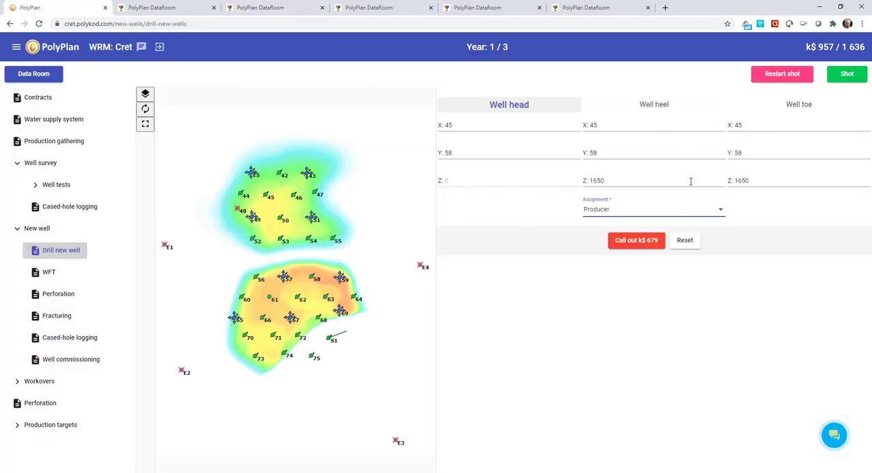
mouse_move(636, 239)
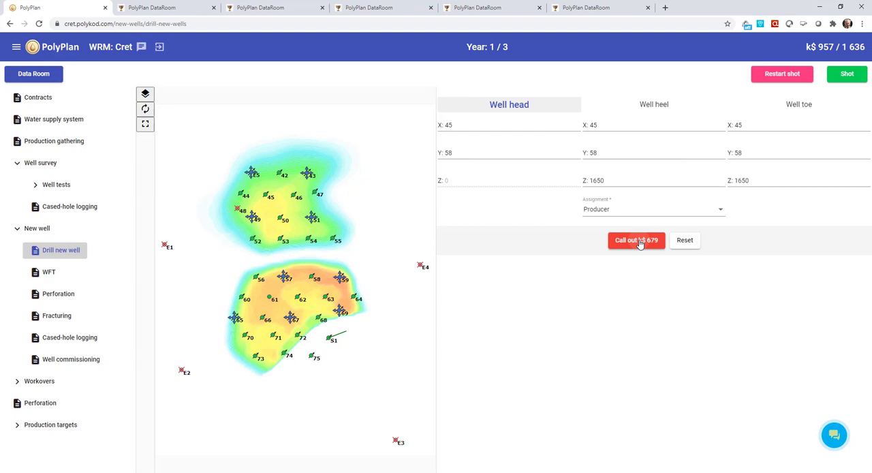
click(636, 240)
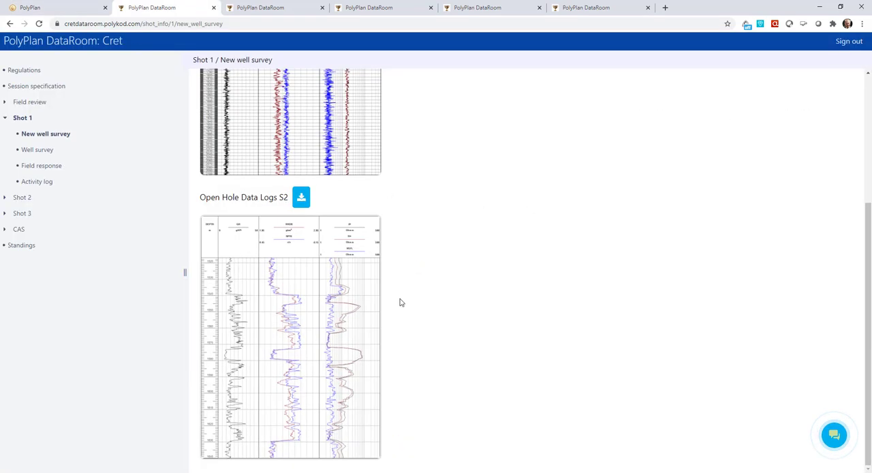
Step: Scroll through the S1 and S2 open-hole data logs of the new wells
scroll(up, 3)
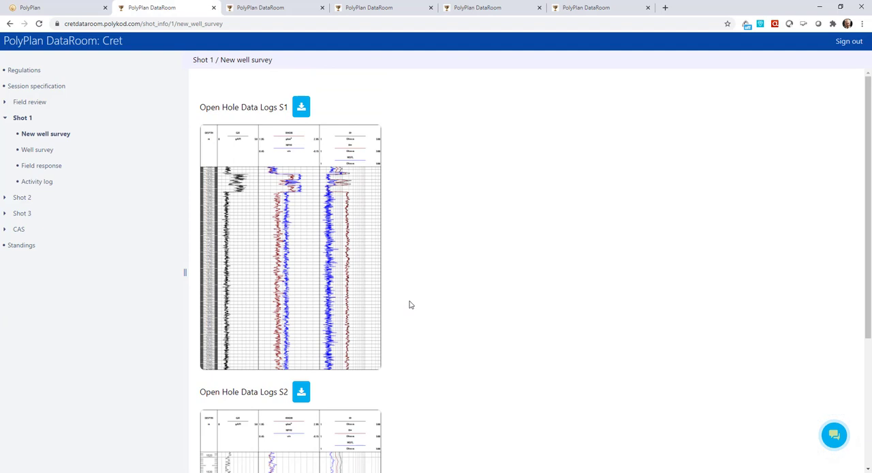
scroll(down, 3)
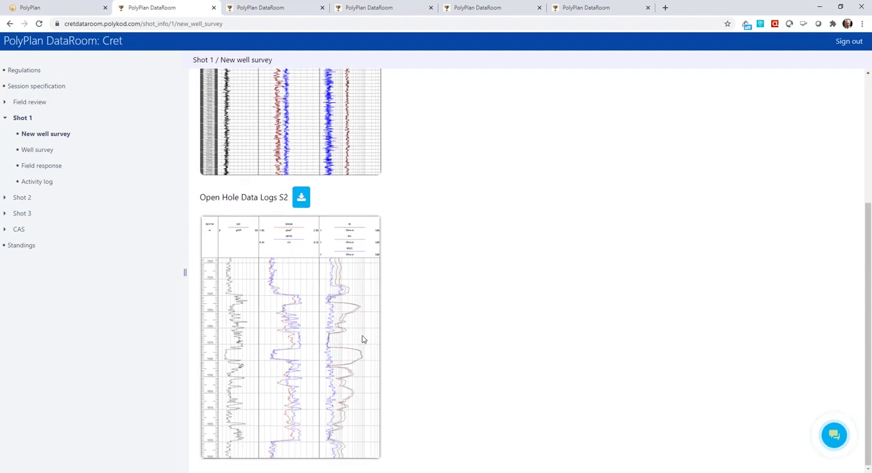
scroll(up, 3)
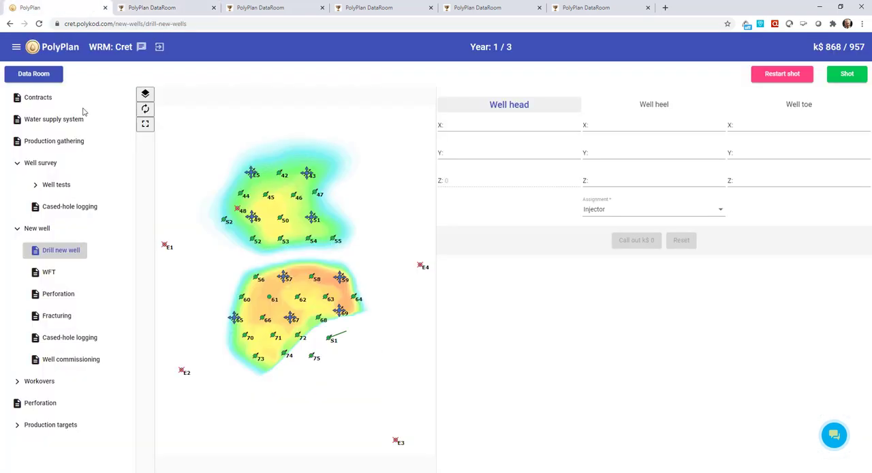
Step: Review the new wells' perforations and call out the k$ 88 S2 fracturing job at 1580 m
click(58, 293)
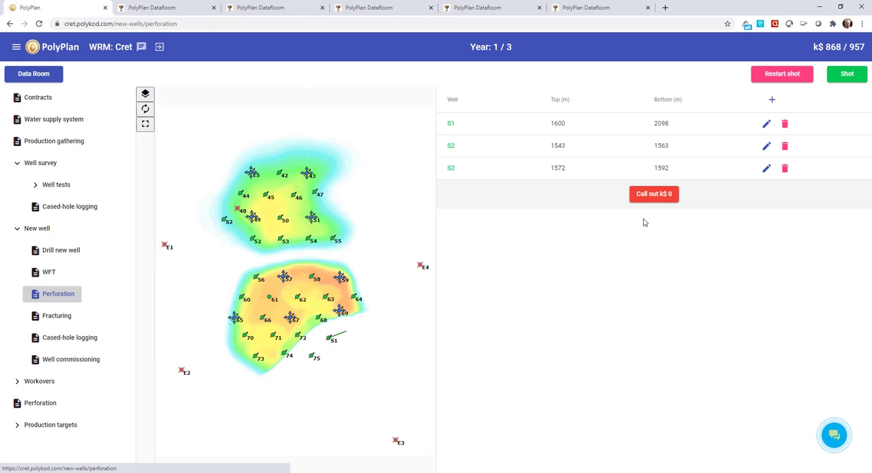
mouse_move(48, 316)
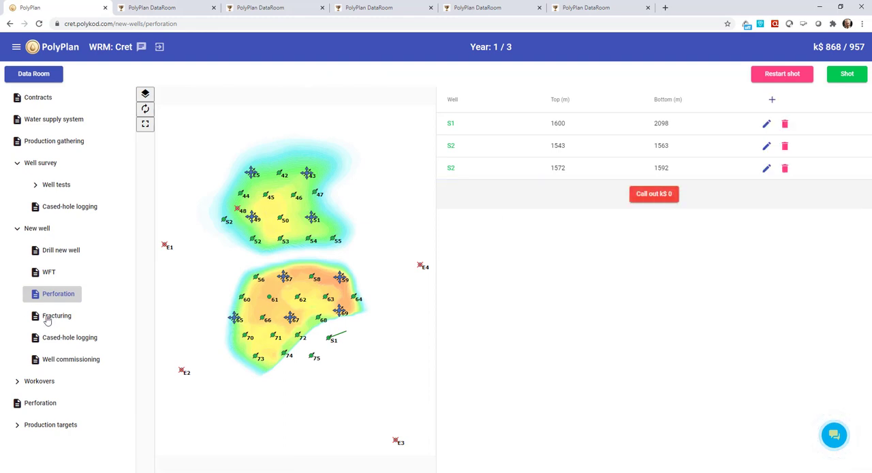
click(56, 315)
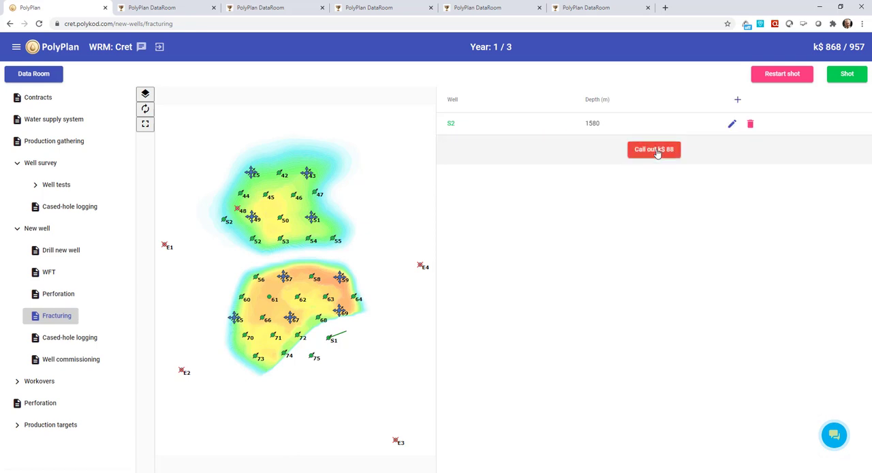
click(653, 149)
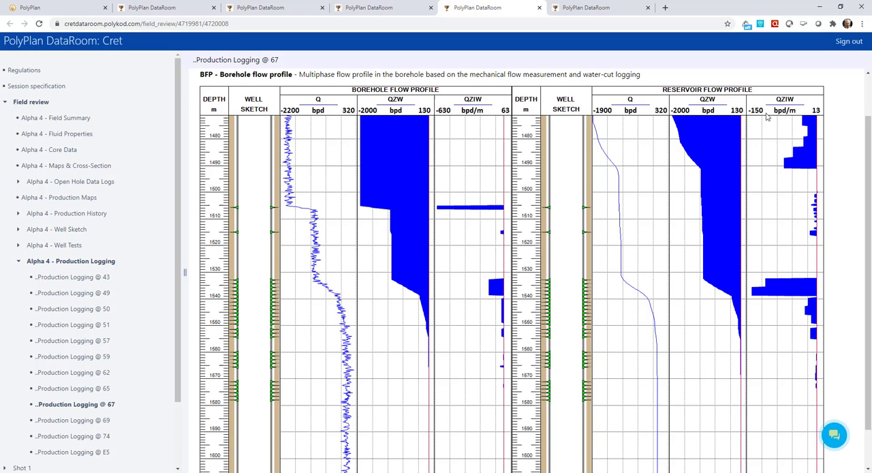
mouse_move(735, 148)
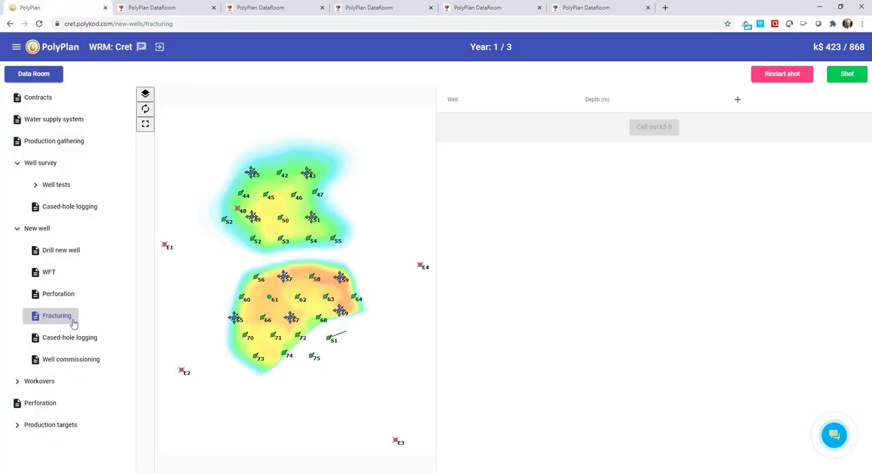
Step: Call out converting wells 70 and 74 to injectors and the five shut-off intervals
click(39, 381)
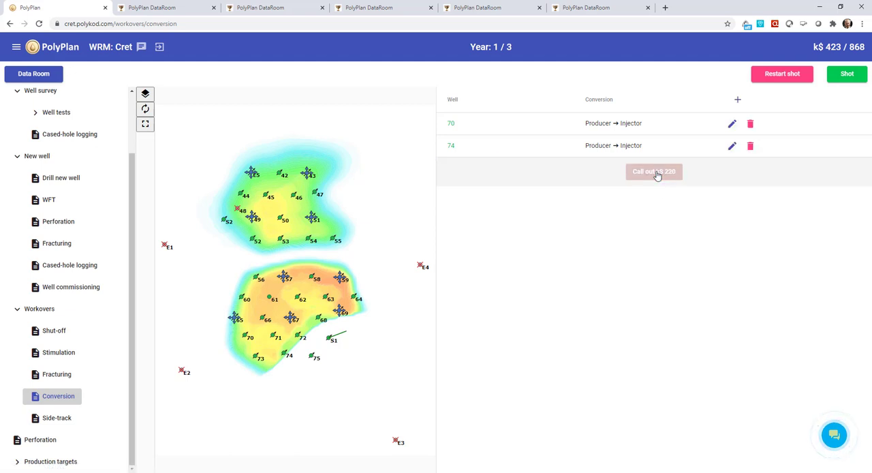
click(653, 171)
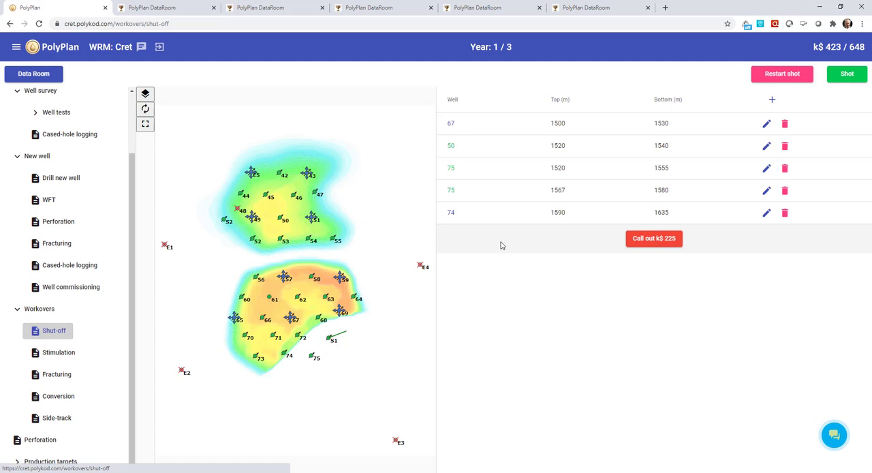
mouse_move(625, 267)
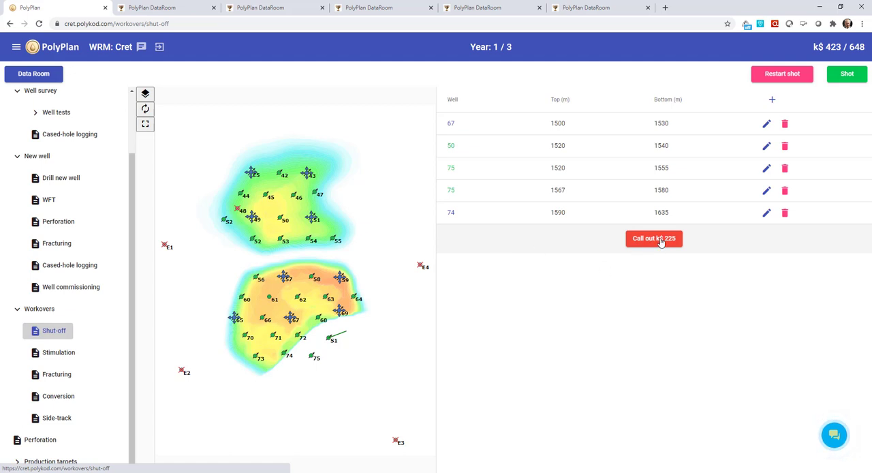
click(653, 238)
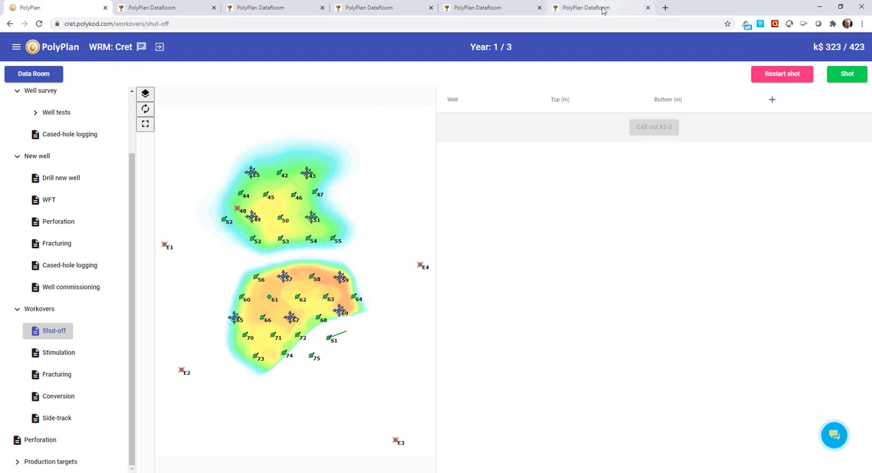
click(598, 7)
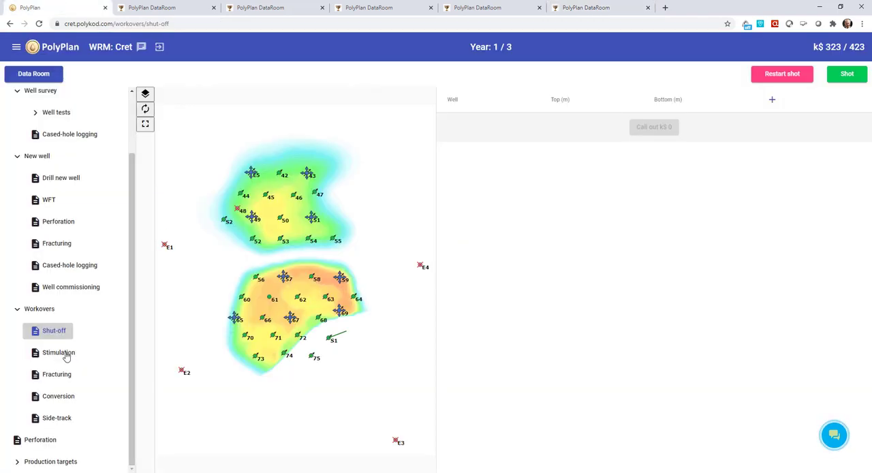
Step: Call out stimulations of wells 58 and 45 and expand the Production targets pages
click(59, 352)
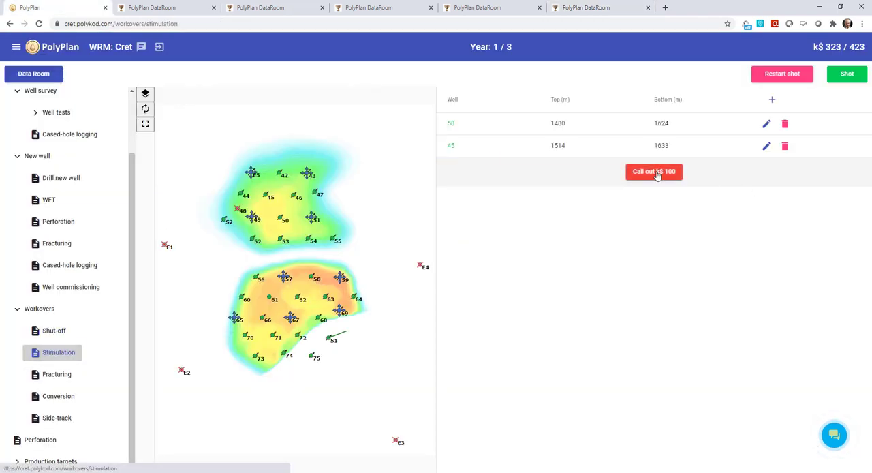
click(653, 171)
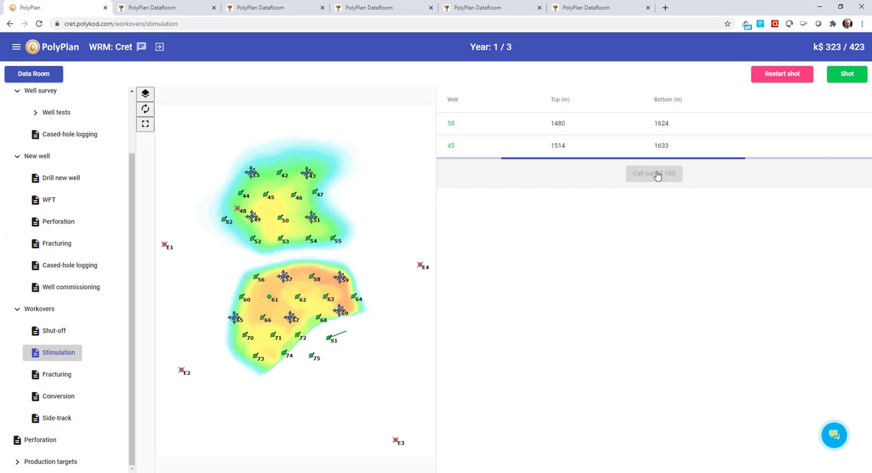
click(653, 173)
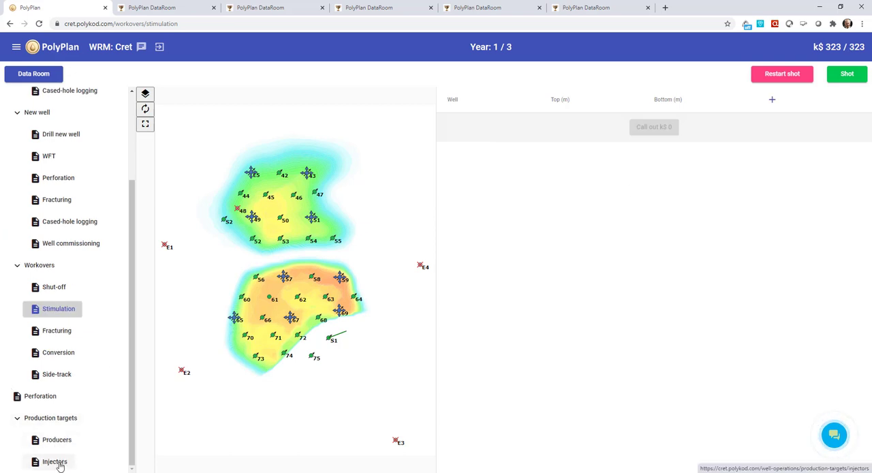
Step: Review injector and producer rate targets and confirm making Shot 1
click(55, 461)
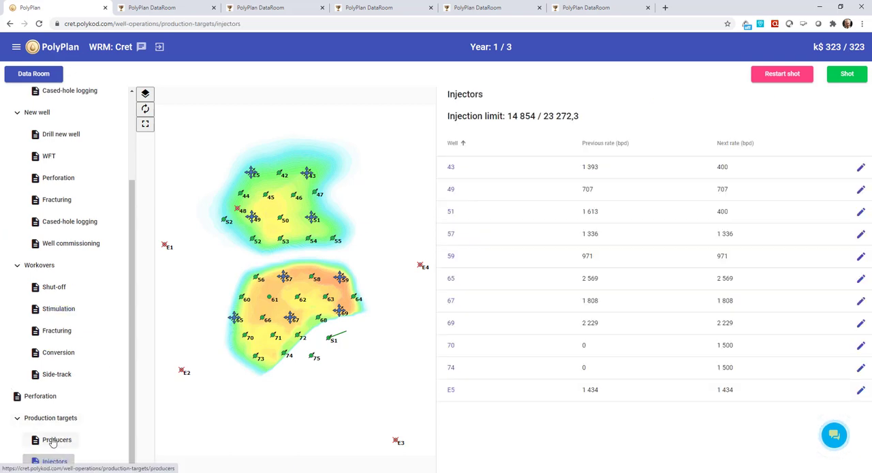
click(57, 439)
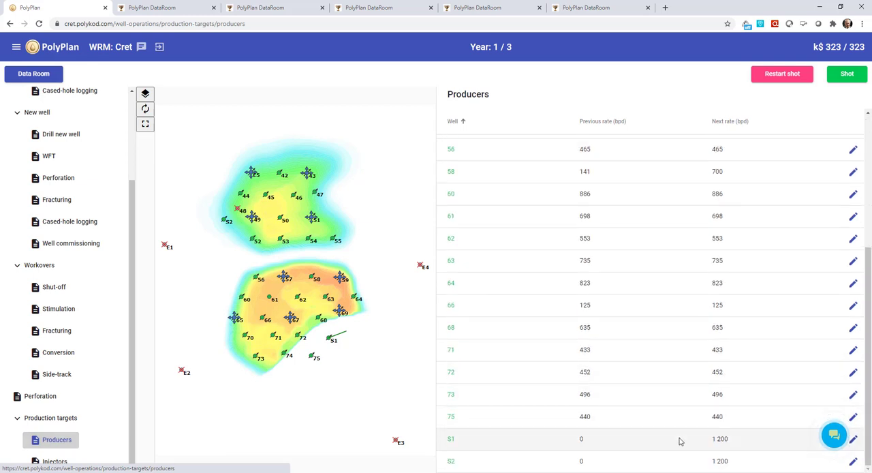
mouse_move(795, 125)
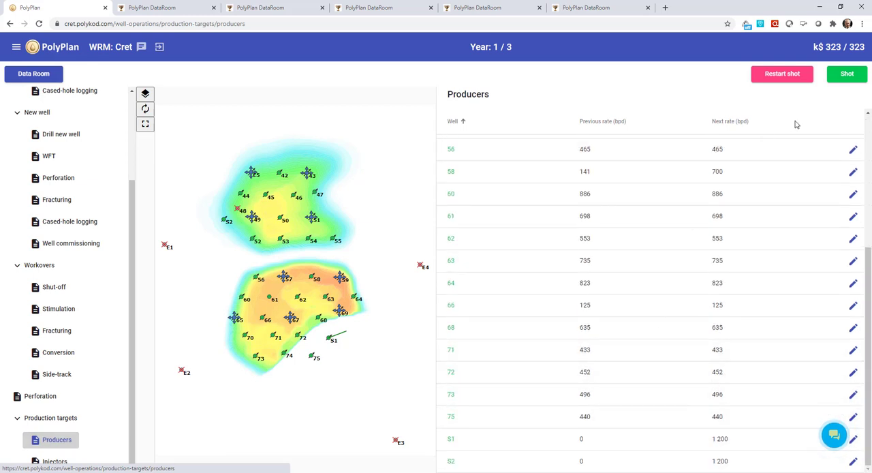
click(846, 74)
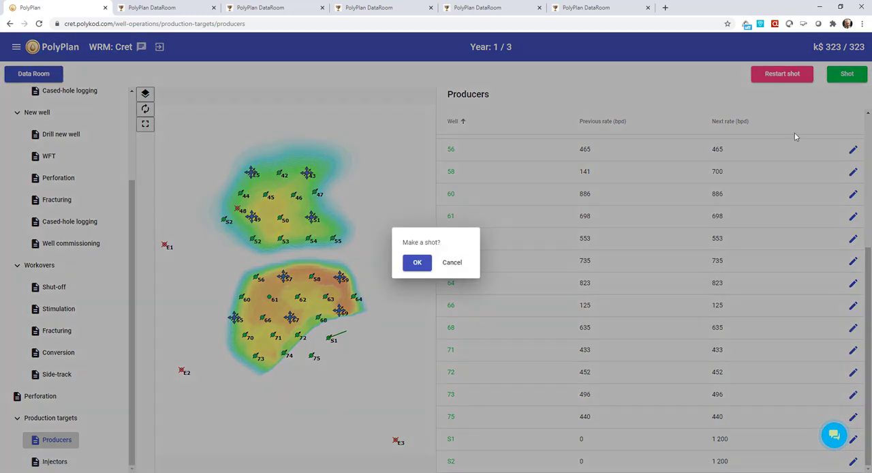
click(416, 262)
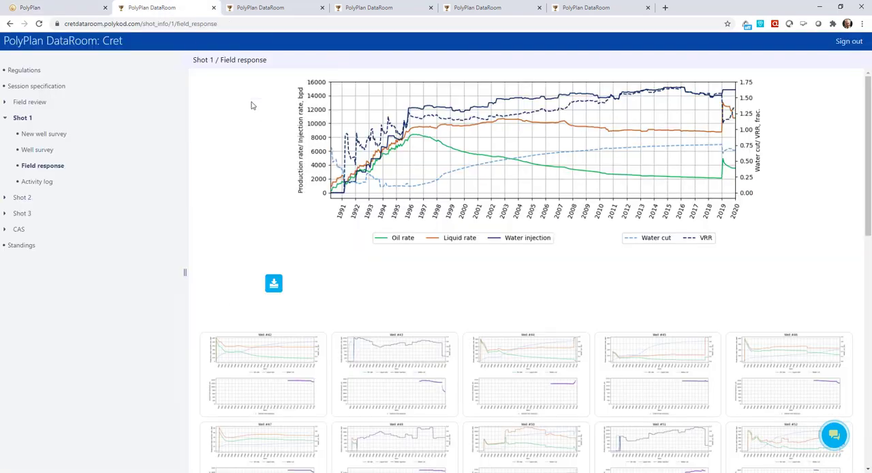
mouse_move(327, 193)
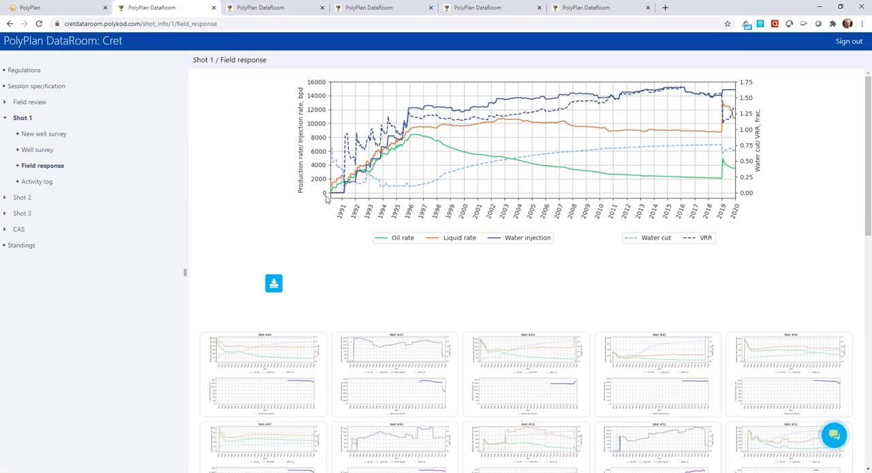
click(518, 150)
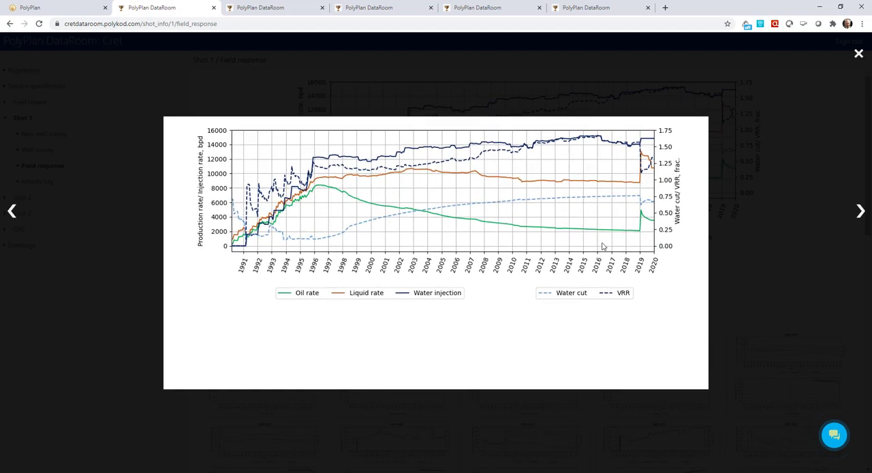
mouse_move(646, 228)
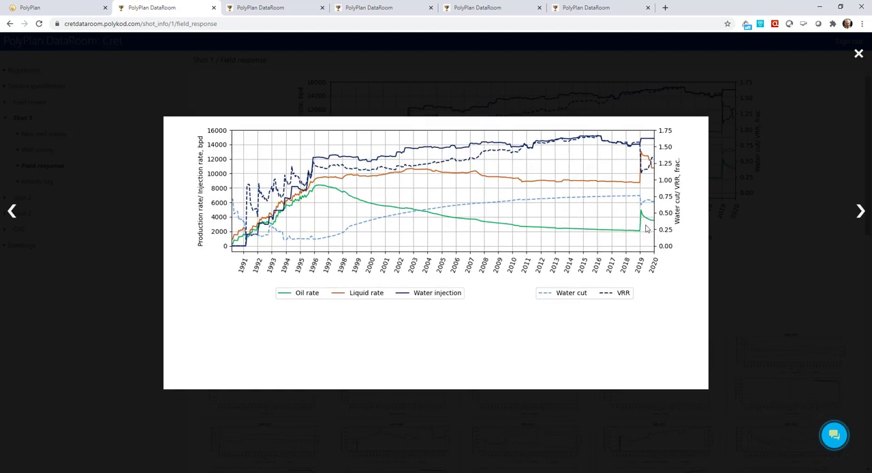
mouse_move(647, 233)
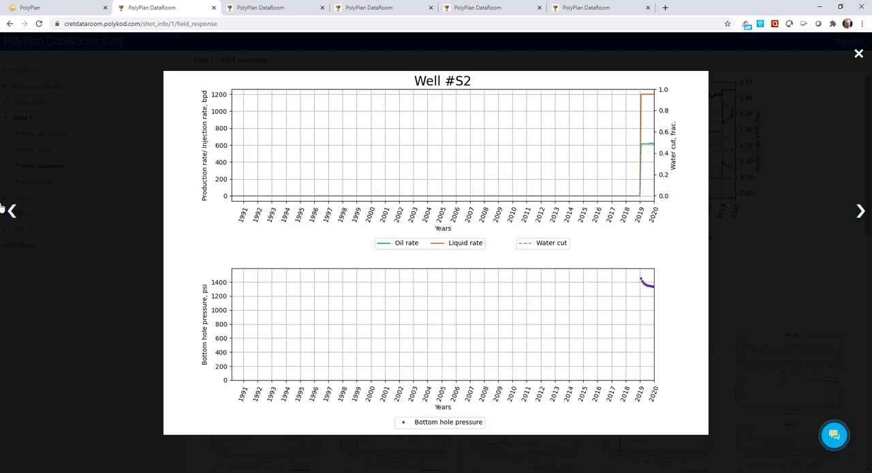
click(12, 210)
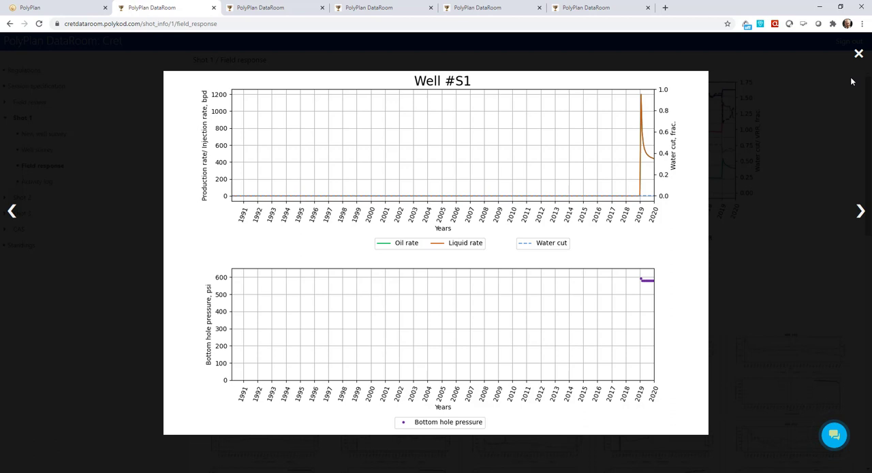
click(858, 54)
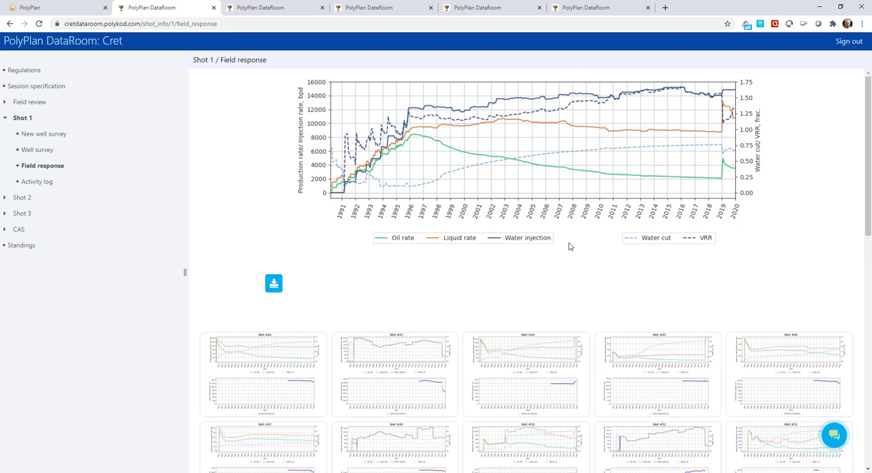
mouse_move(532, 232)
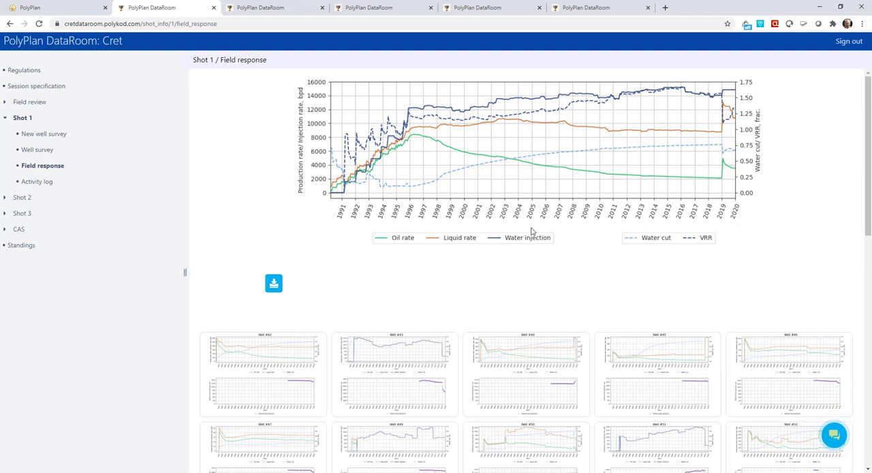
mouse_move(505, 257)
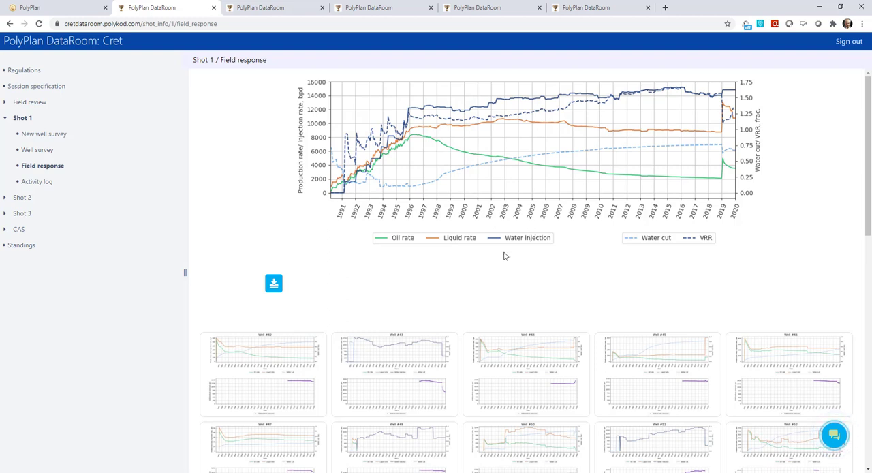
mouse_move(511, 259)
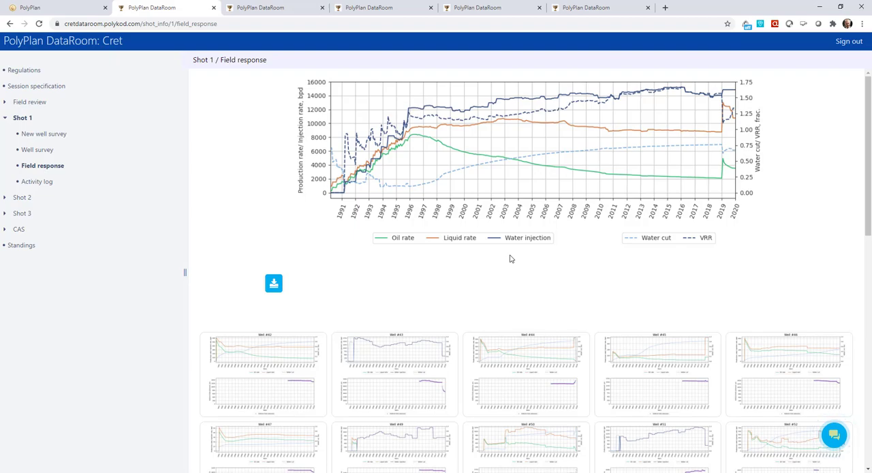